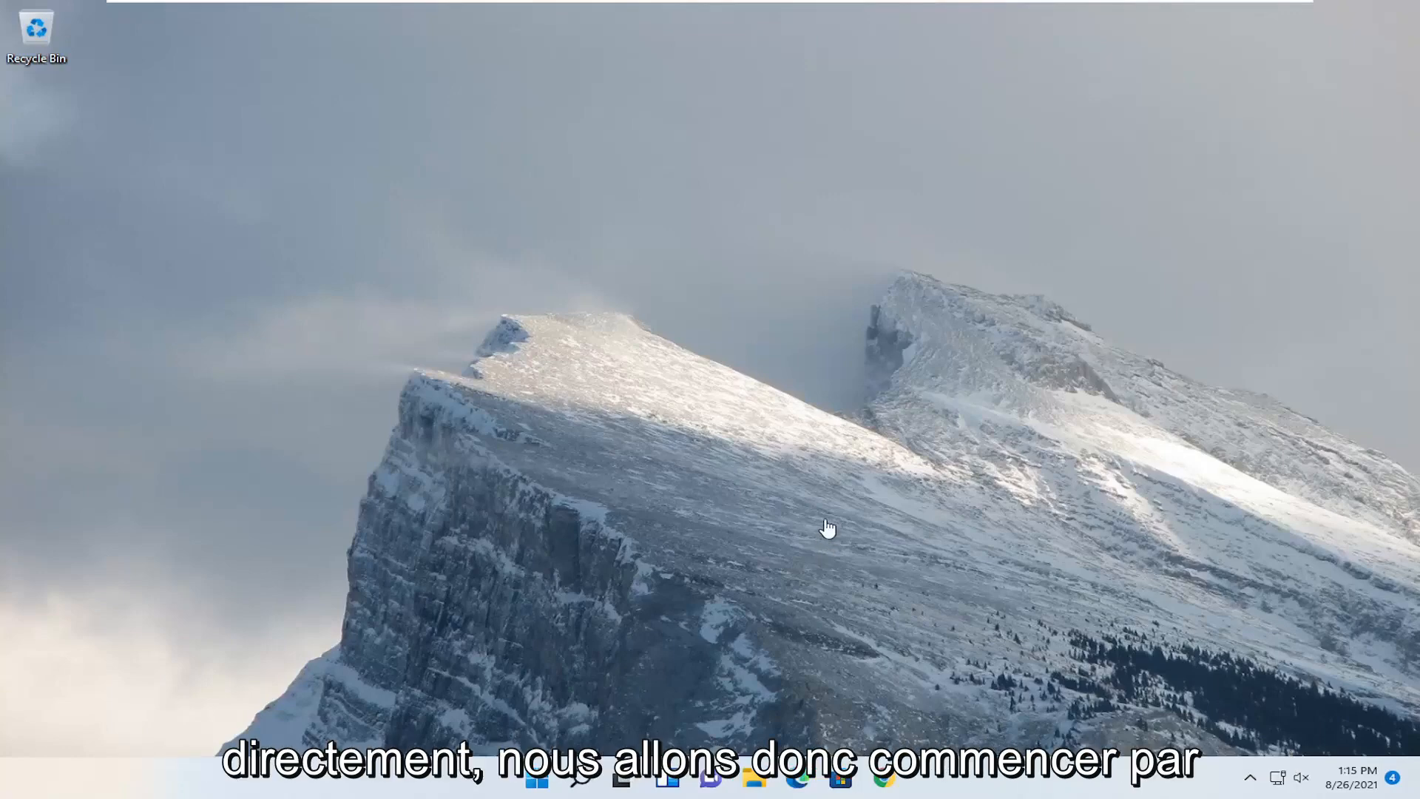
Search the taskbar for 'settings' and launch the Settings app
left_click(580, 780)
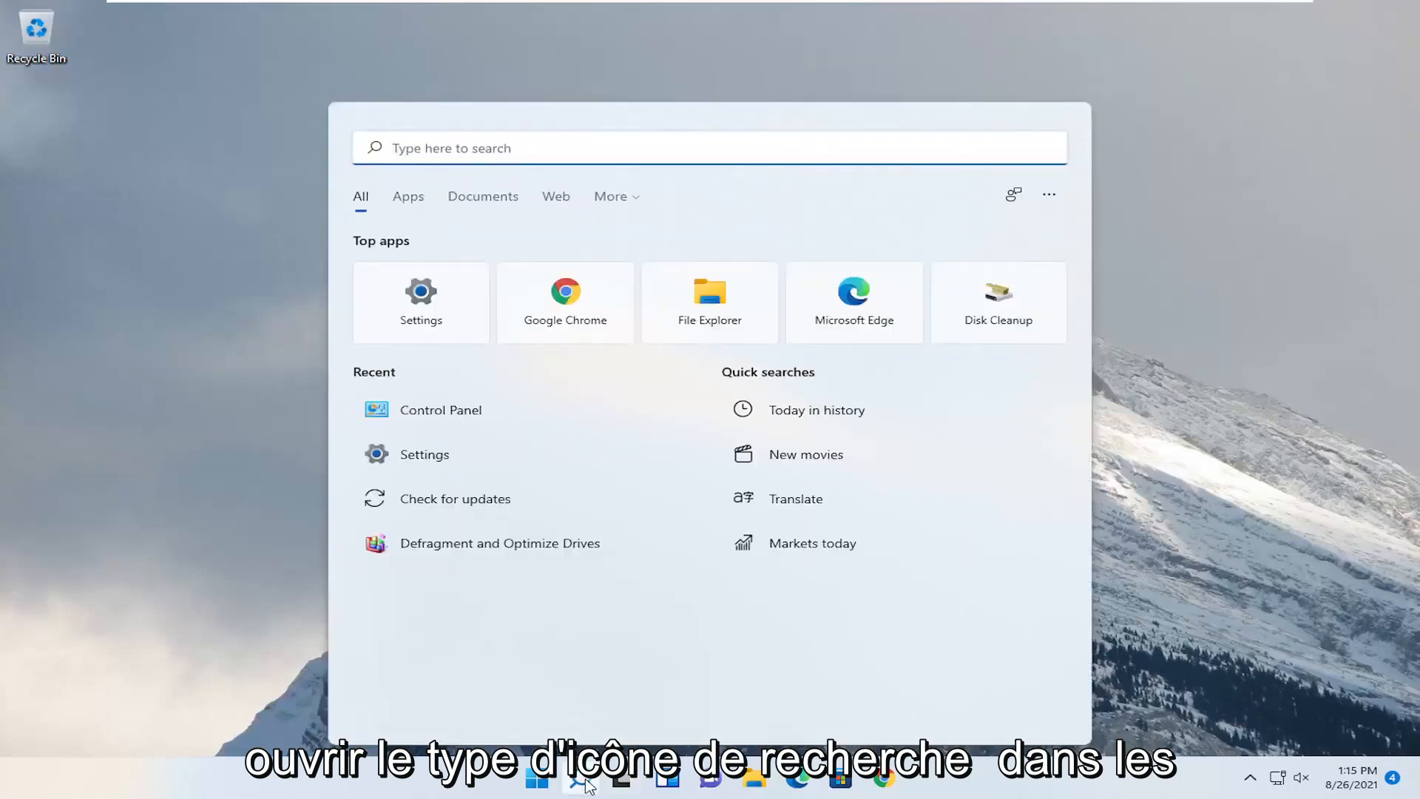
type("settings")
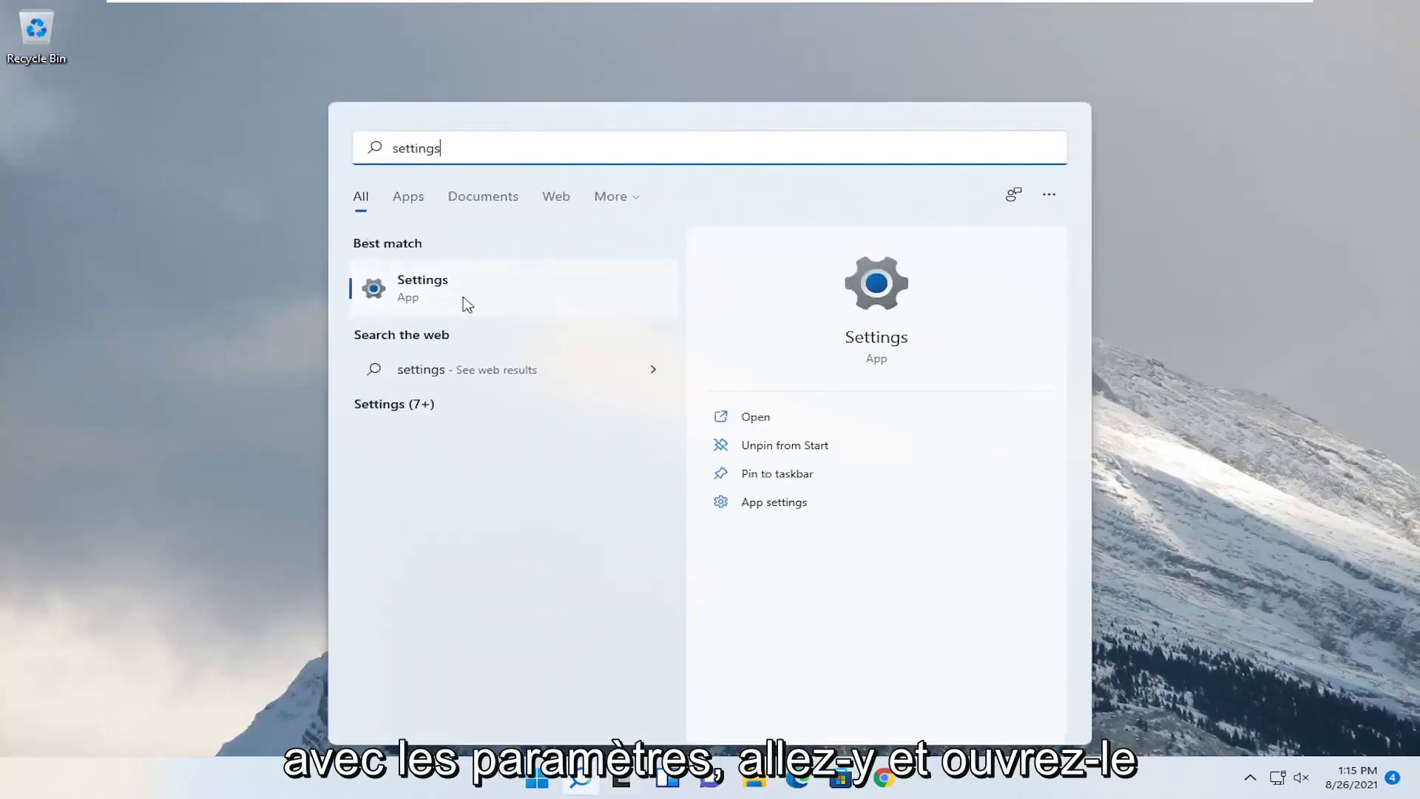
left_click(421, 288)
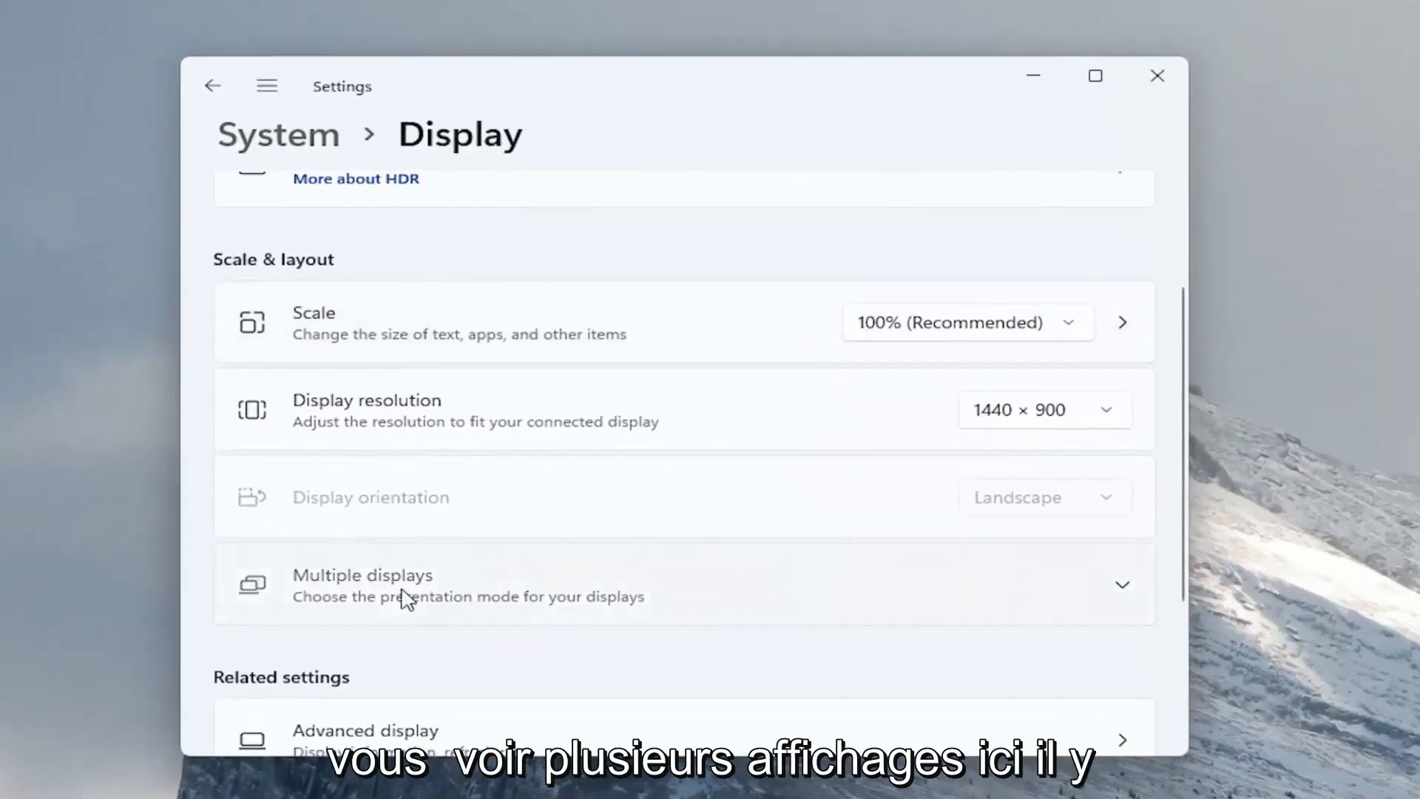
Expand the Multiple displays section to show its options and Detect button, then close Settings
left_click(1121, 584)
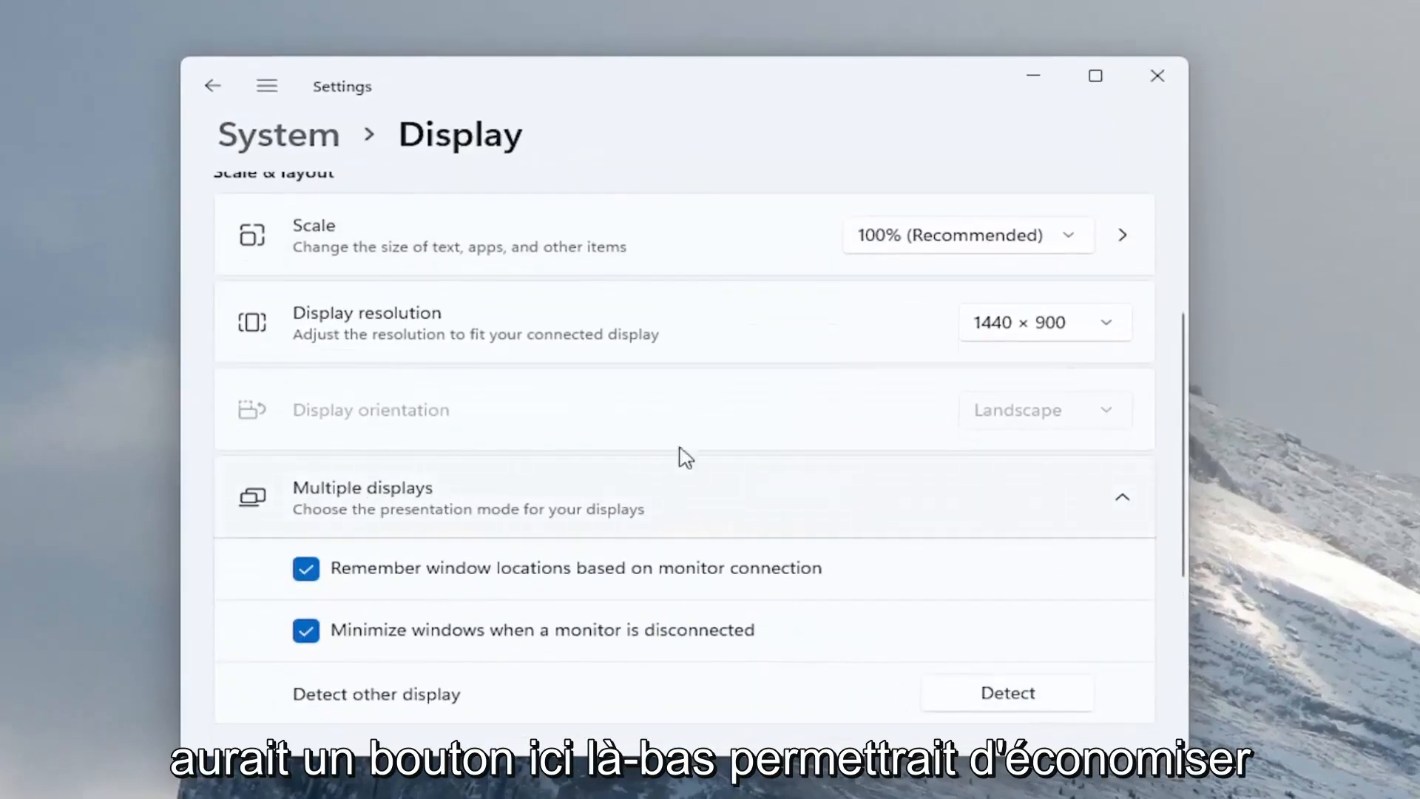
mouse_move(552, 466)
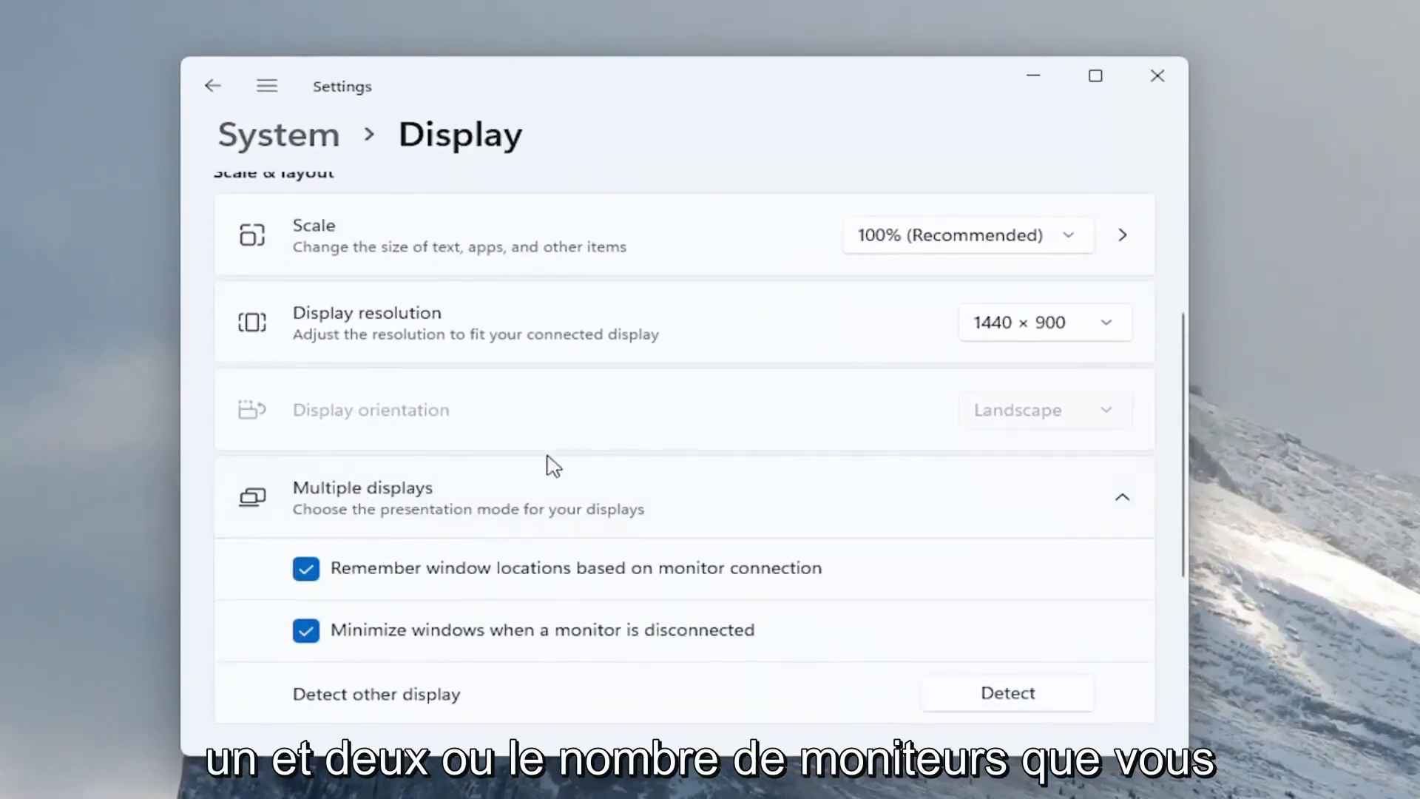
mouse_move(457, 457)
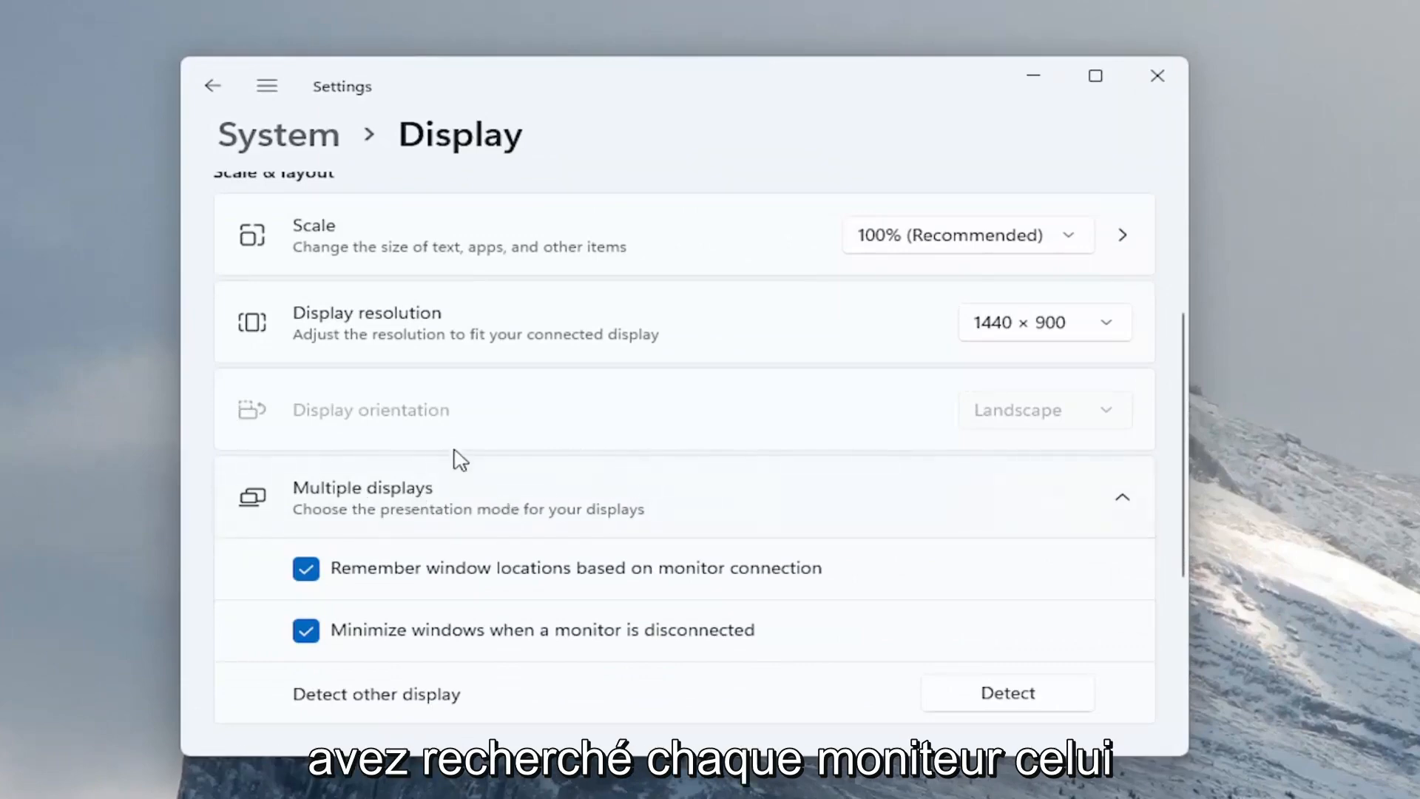
mouse_move(753, 578)
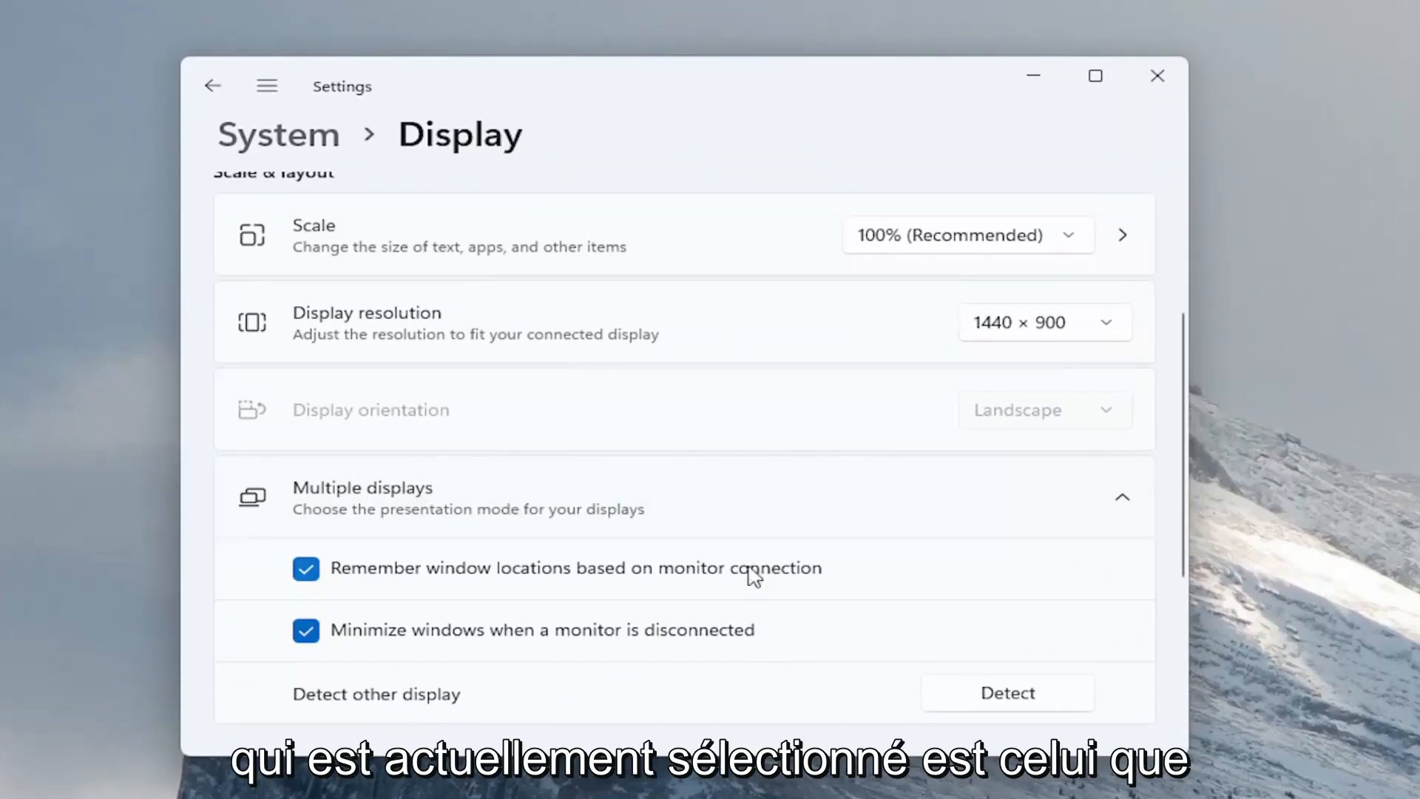
mouse_move(657, 498)
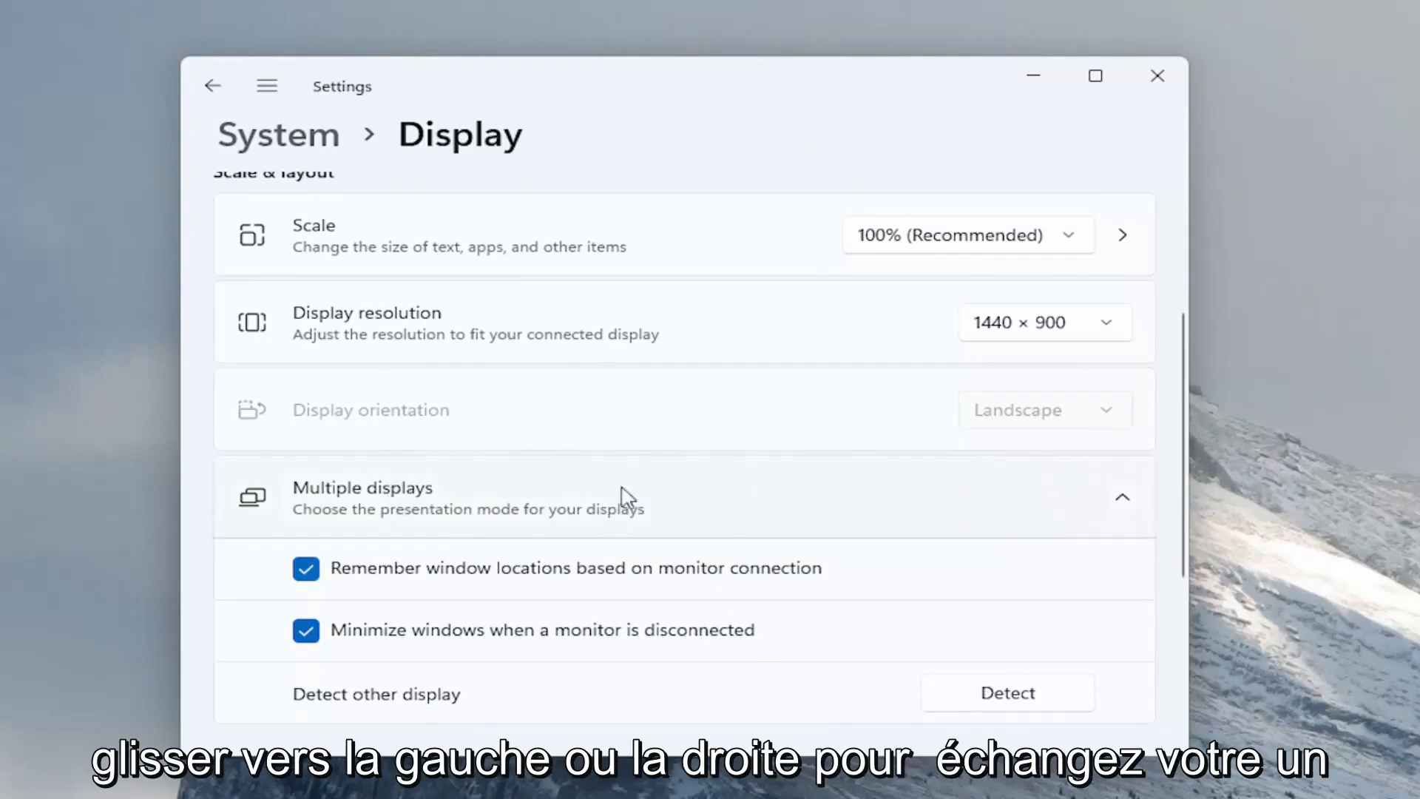
mouse_move(530, 527)
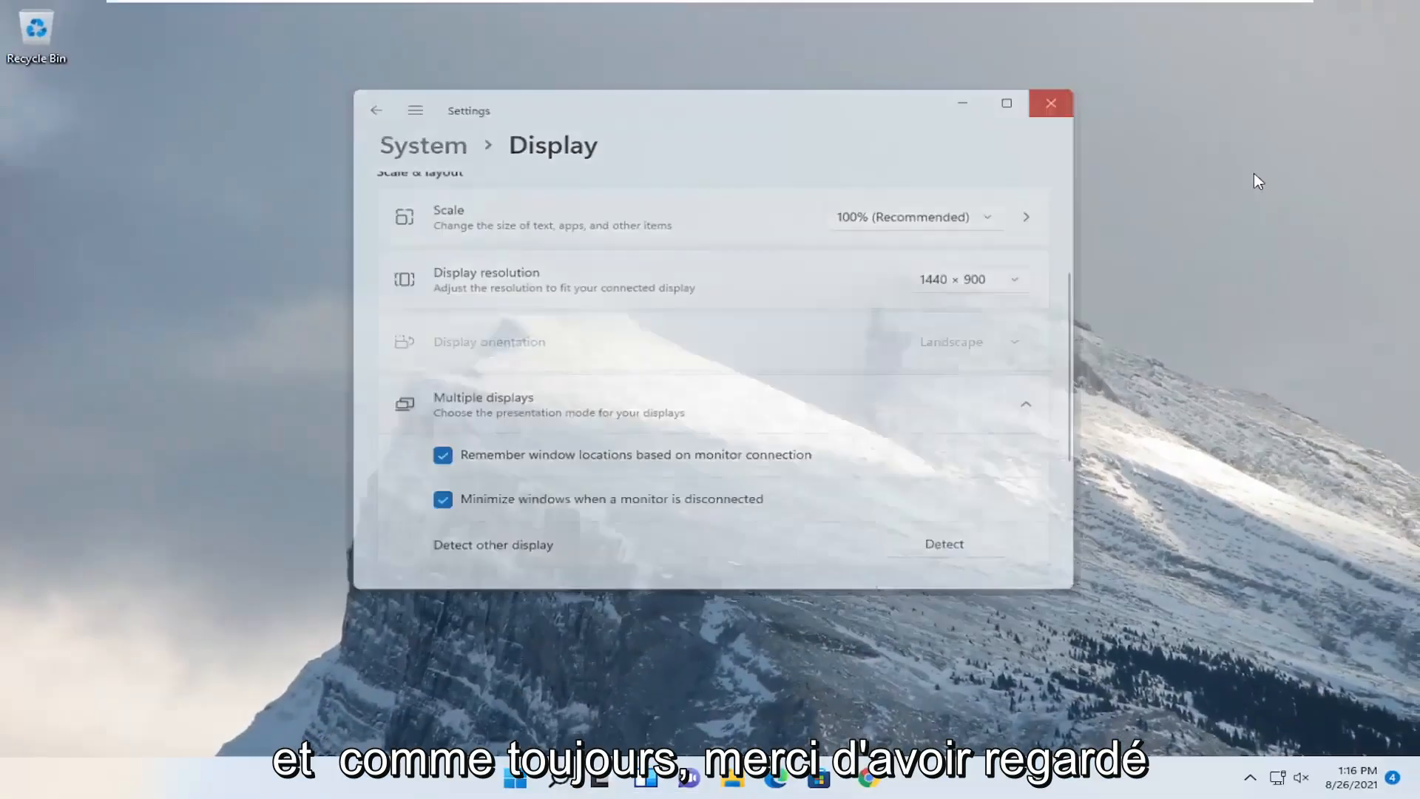
left_click(1050, 102)
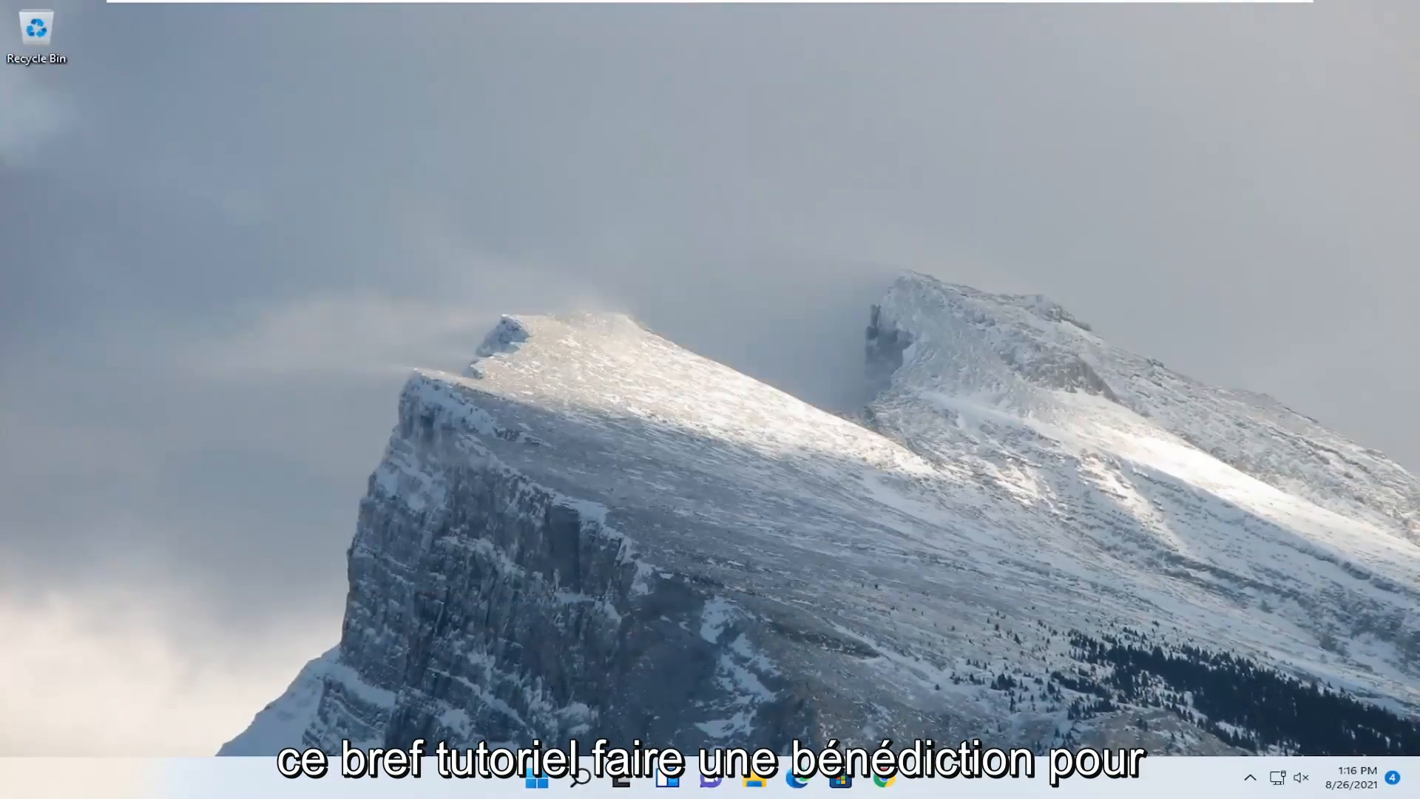